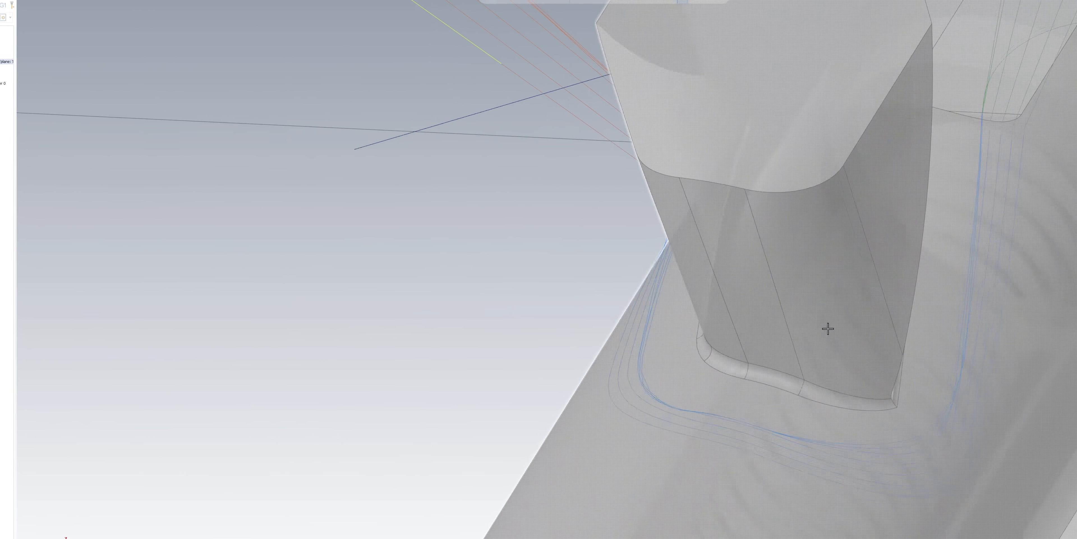
# Orbit the model so the whole tapered post and its filleted base toolpath are in view
pyautogui.moveTo(828, 328); pyautogui.dragTo(649, 479)
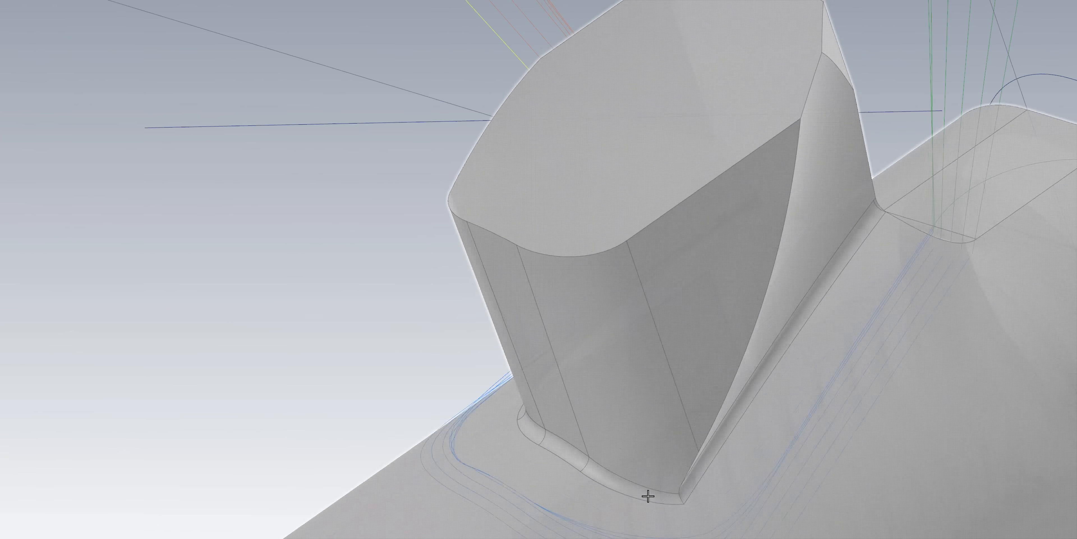